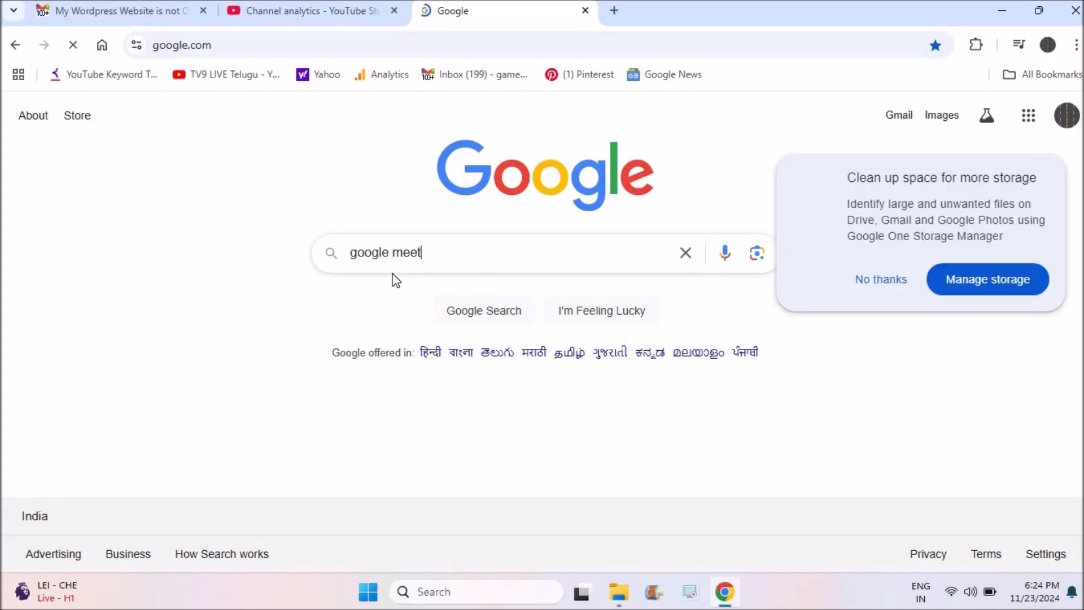
Search Google for 'google meet link' via the search-box suggestion.
{"action": "left_click", "coordinate": [484, 252]}
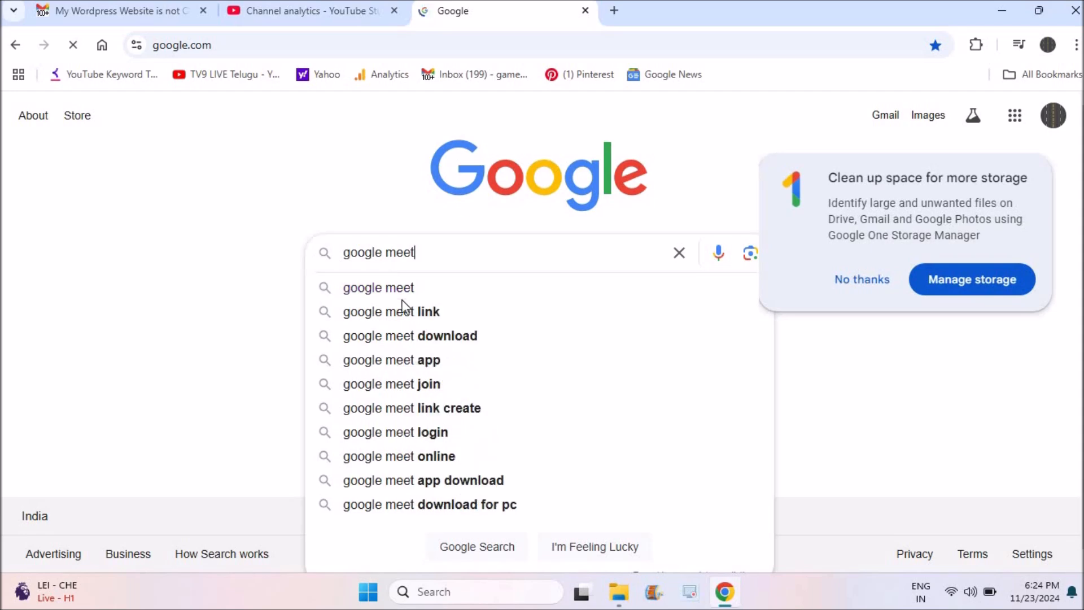
{"action": "left_click", "coordinate": [391, 311]}
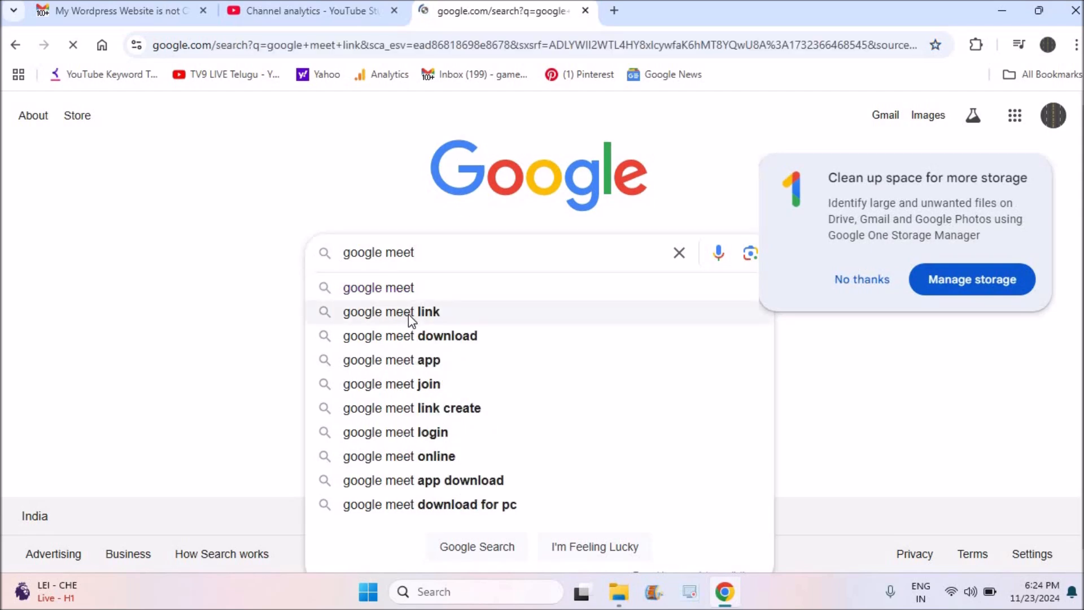
{"action": "left_click", "coordinate": [392, 312]}
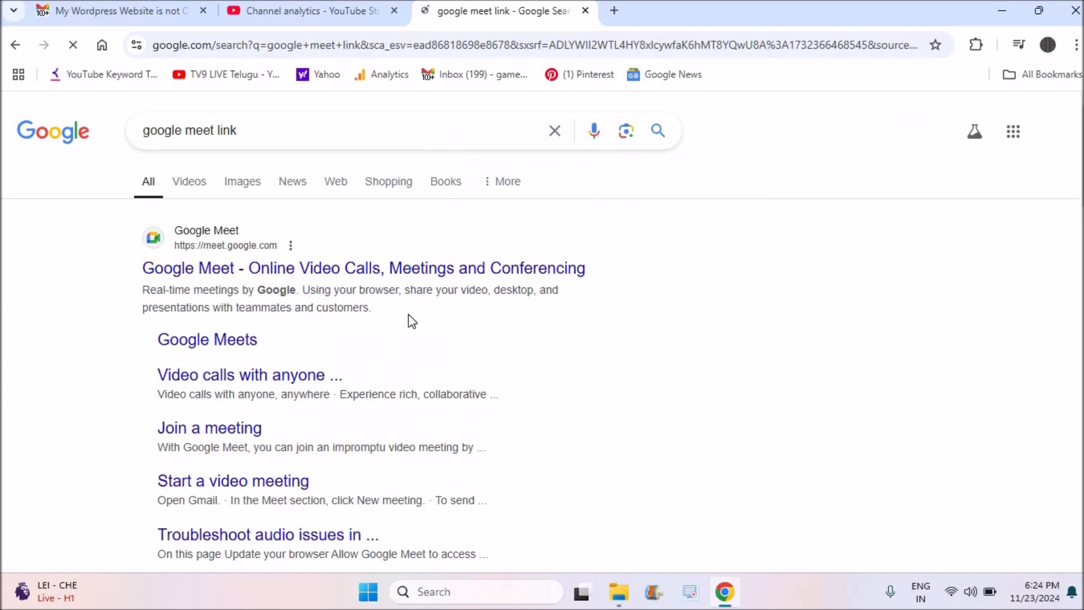
{"action": "left_click", "coordinate": [362, 269]}
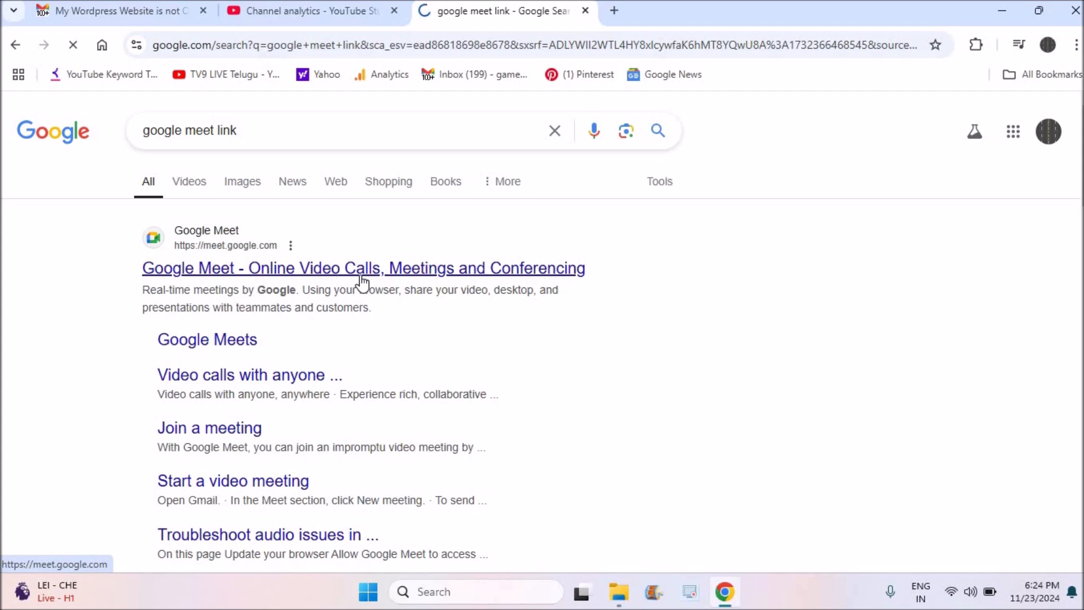
Go to the Google Meet site and start a New meeting for later.
{"action": "left_click", "coordinate": [362, 267]}
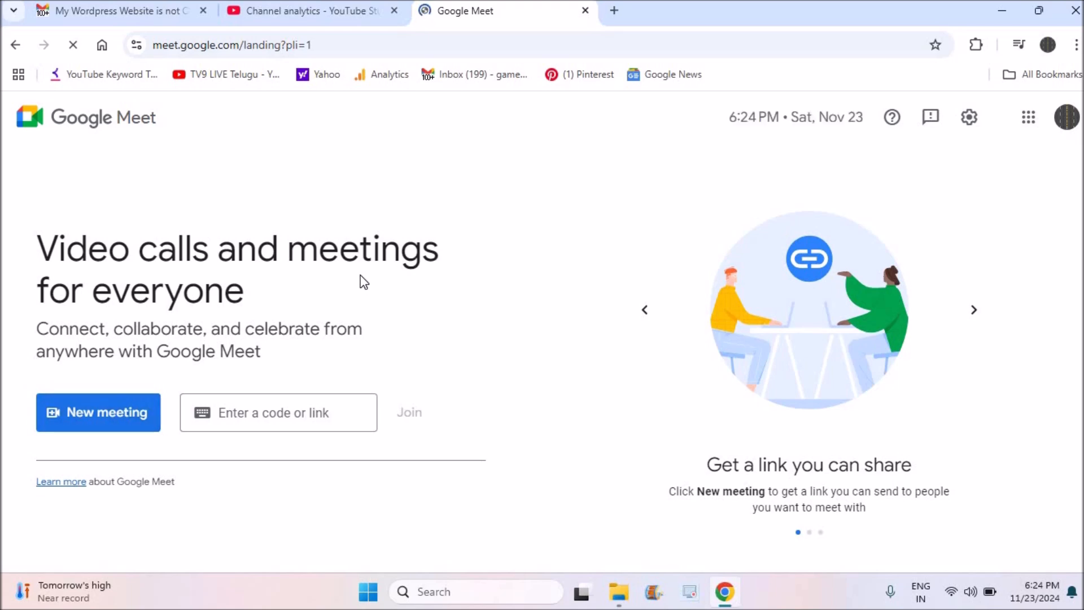
{"action": "left_click", "coordinate": [97, 412]}
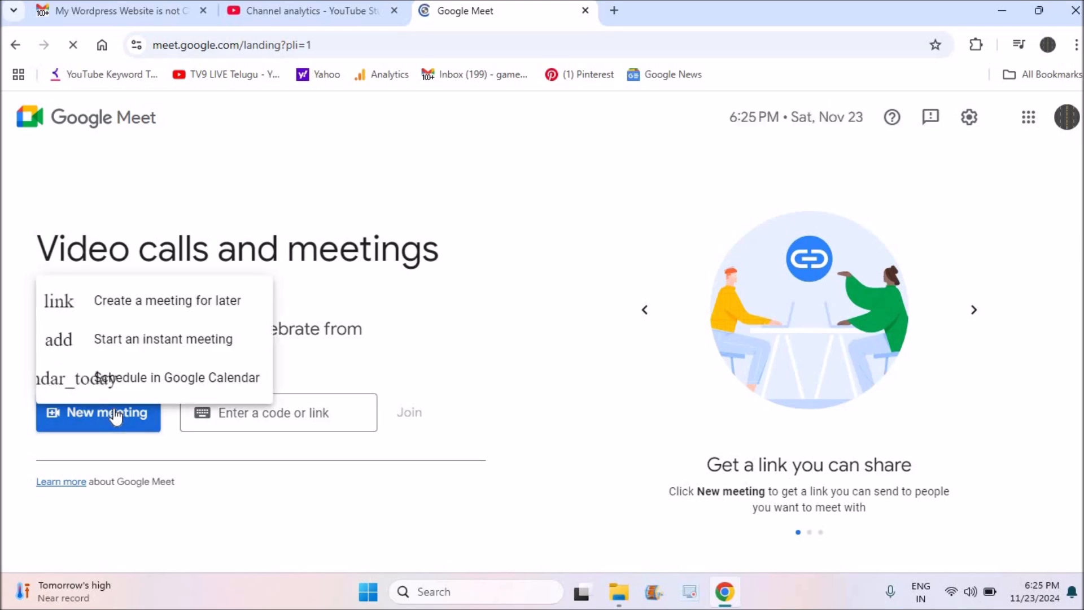
{"action": "mouse_move", "coordinate": [208, 307]}
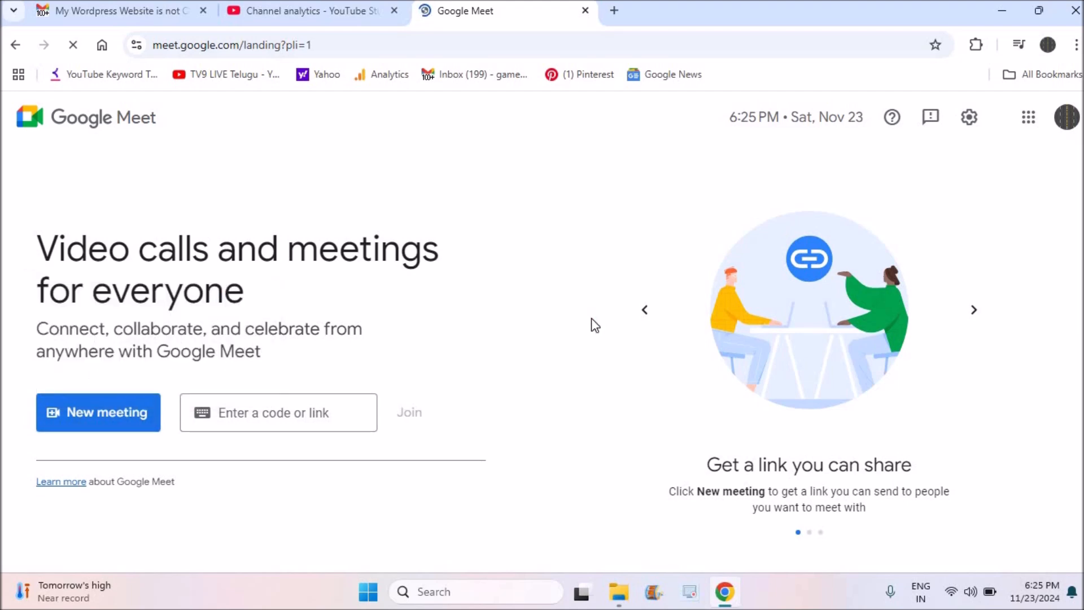
{"action": "left_click", "coordinate": [97, 412]}
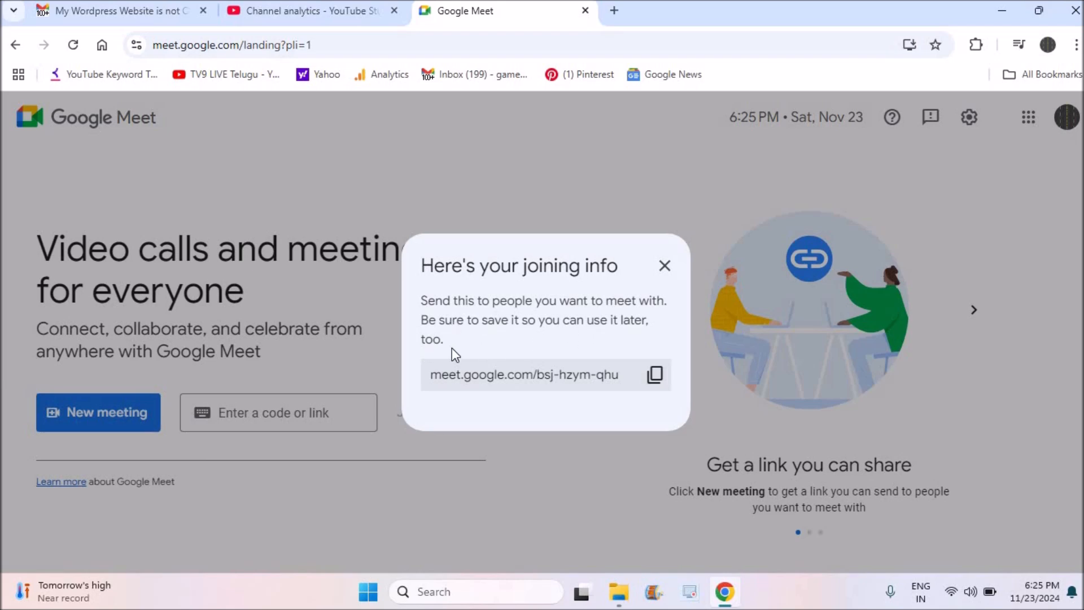
Copy the meeting link meet.google.com/bsj-hzym-qhu and switch to the Gmail tab.
{"action": "left_click", "coordinate": [654, 374]}
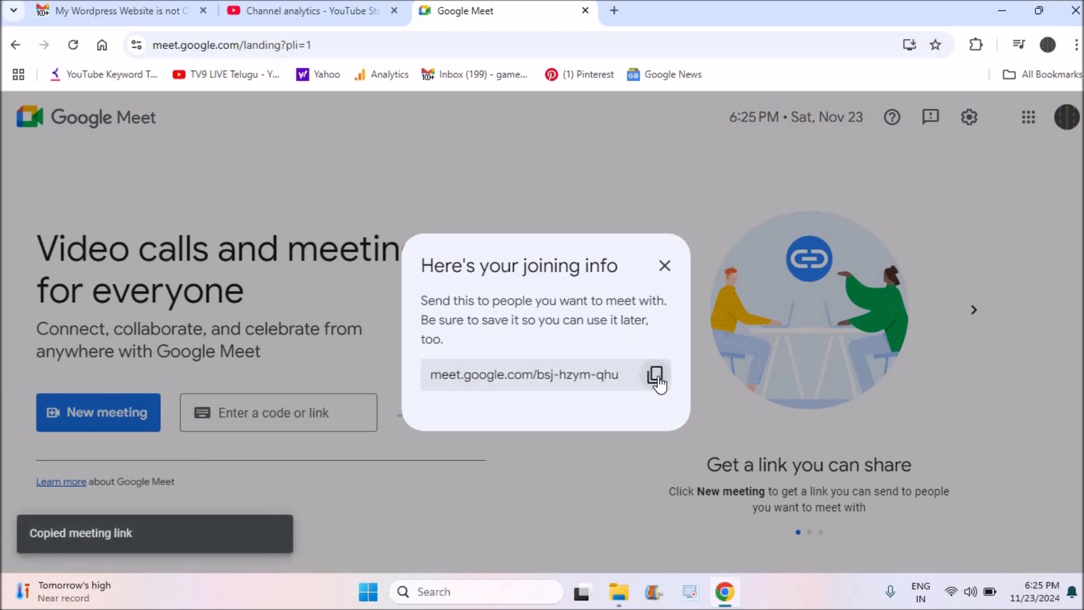
{"action": "left_click", "coordinate": [117, 11]}
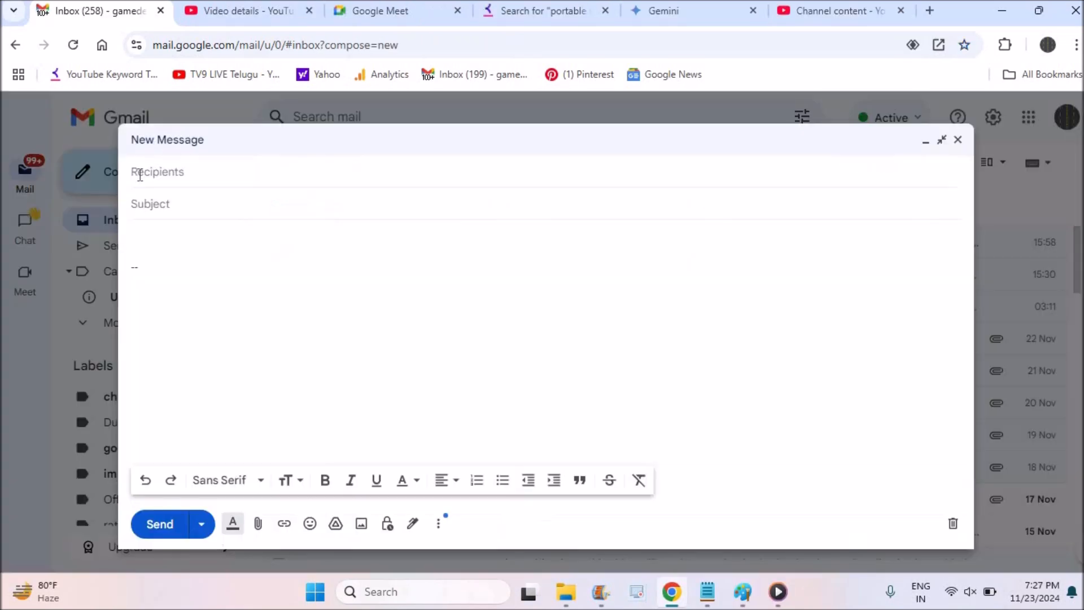
{"action": "left_click", "coordinate": [159, 242]}
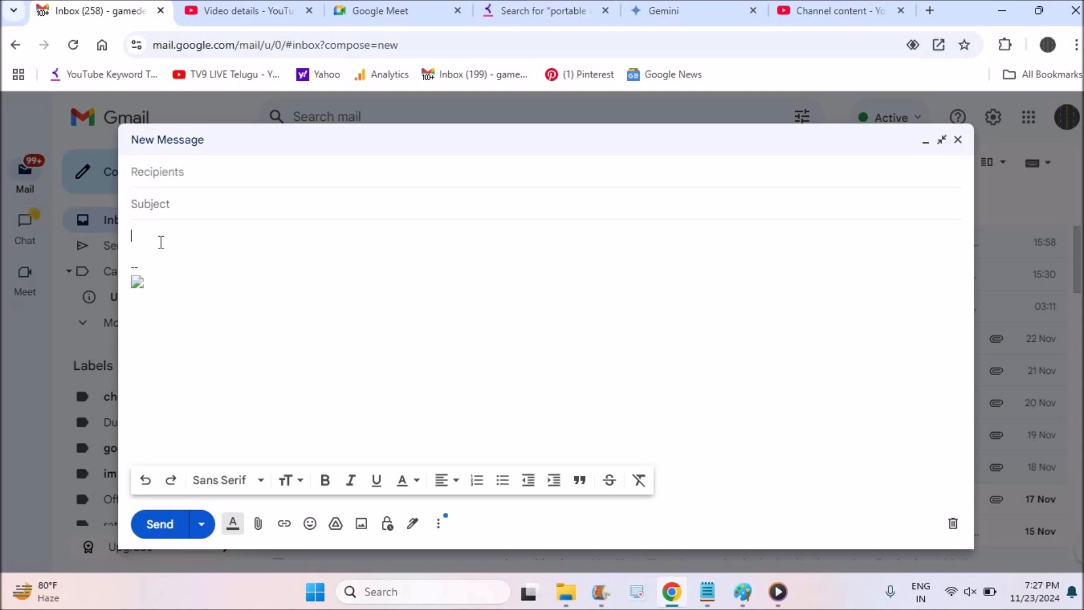
{"action": "type", "text": "https://meet.google.com/xoh-ybav-bkq"}
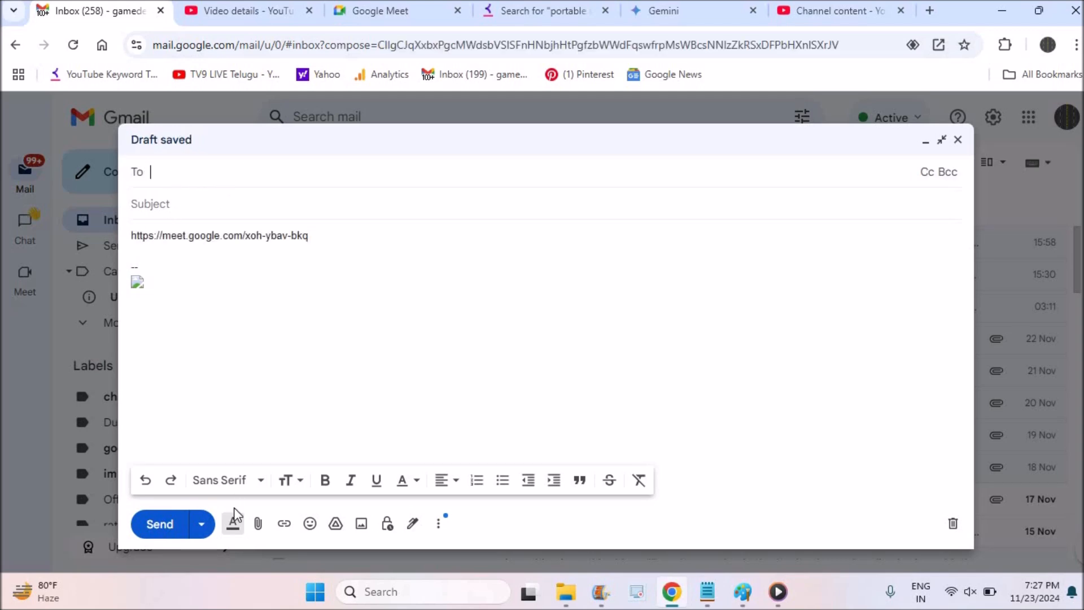
{"action": "mouse_move", "coordinate": [159, 522]}
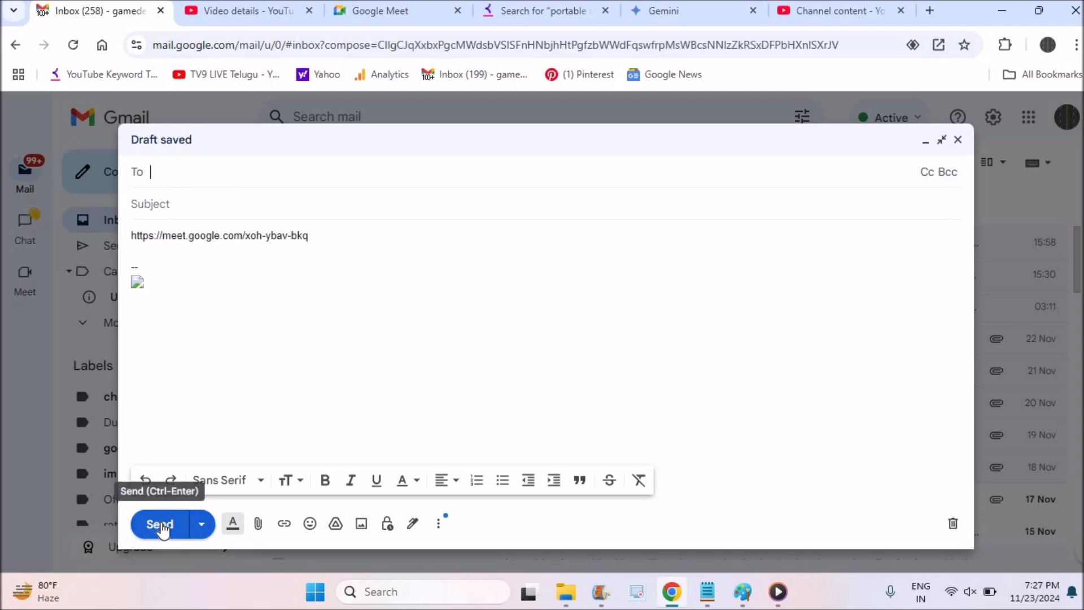